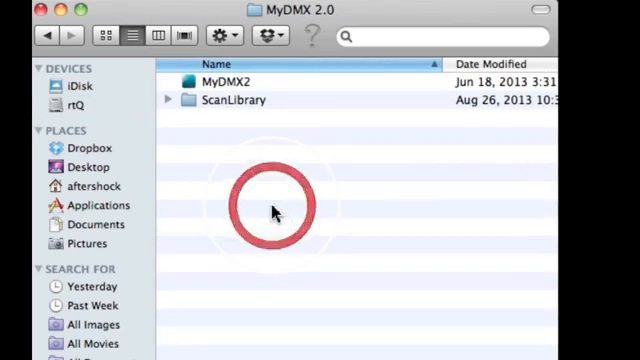
Launch the MyDMX2 application from its Finder folder
{"action": "double_click", "coordinate": [228, 100]}
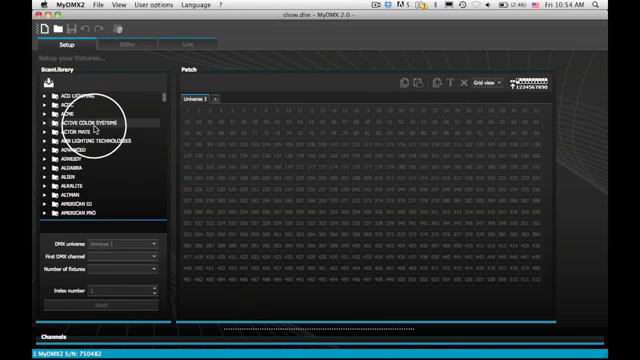
Browse the fixture library and expand a manufacturer folder to find the fixture
{"action": "scroll", "scroll_direction": "down", "scroll_amount": 3}
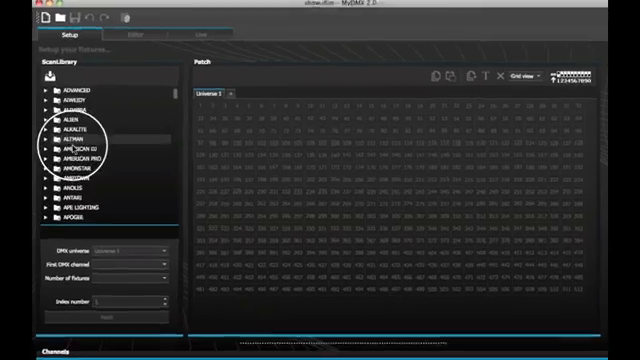
{"action": "left_click", "coordinate": [52, 152]}
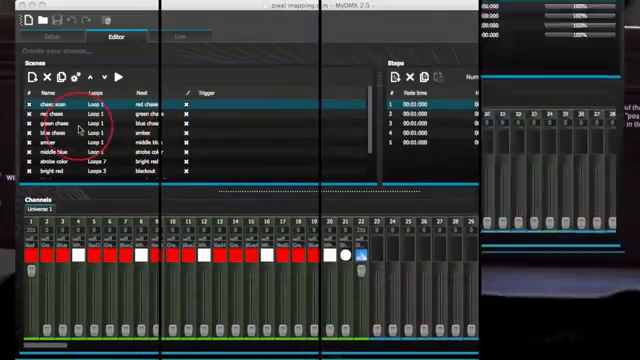
{"action": "left_click", "coordinate": [48, 114]}
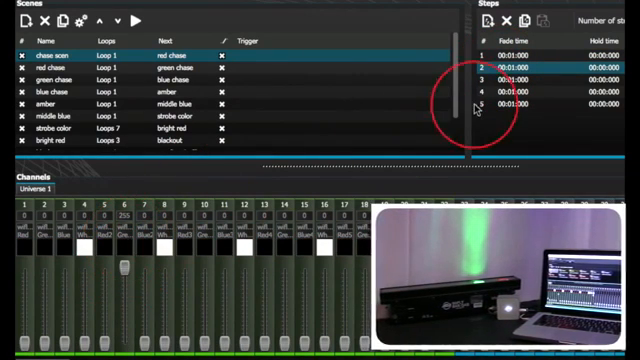
{"action": "left_click", "coordinate": [530, 78]}
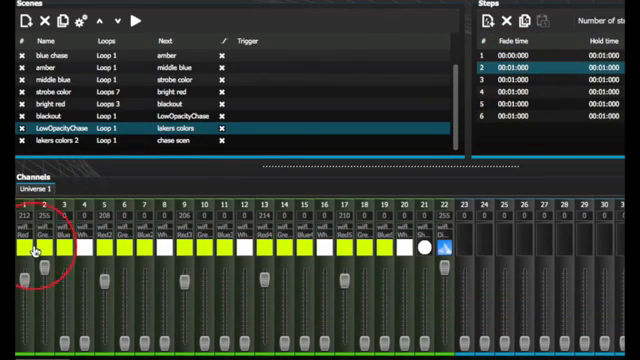
{"action": "mouse_move", "coordinate": [40, 268]}
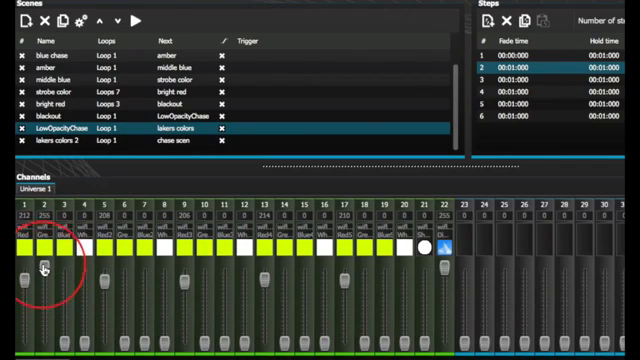